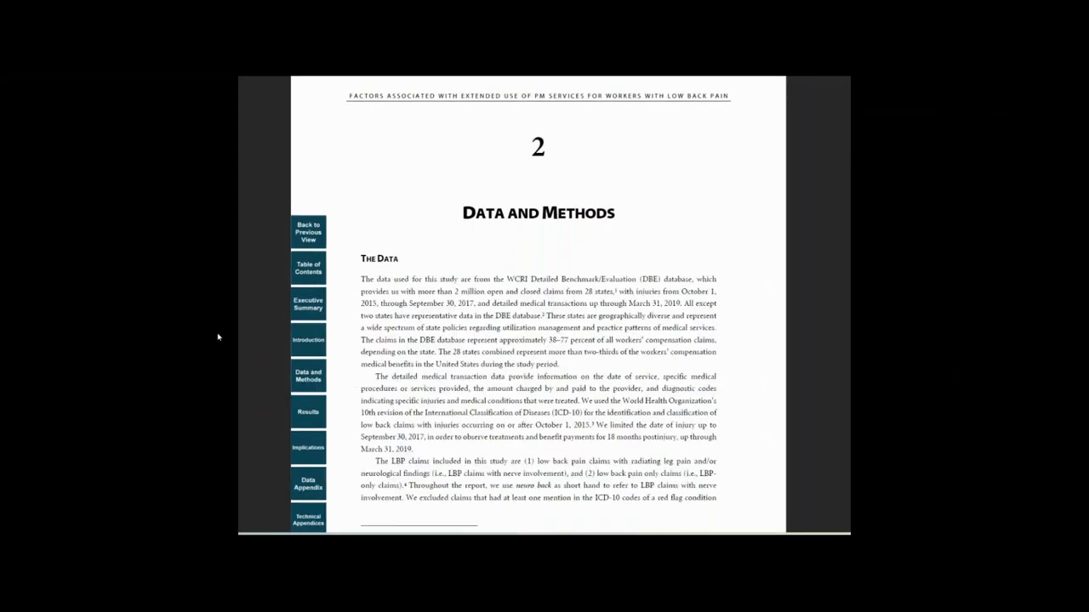
- View the Implications chapter, then the Executive Summary, via the sidebar chapter tabs
left_click(307, 412)
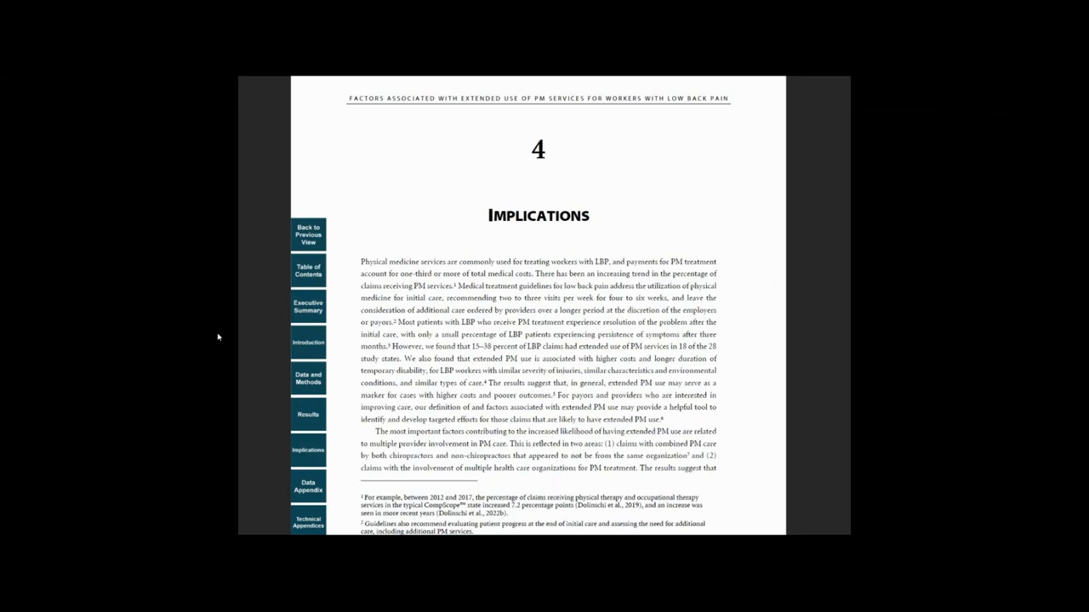
left_click(306, 305)
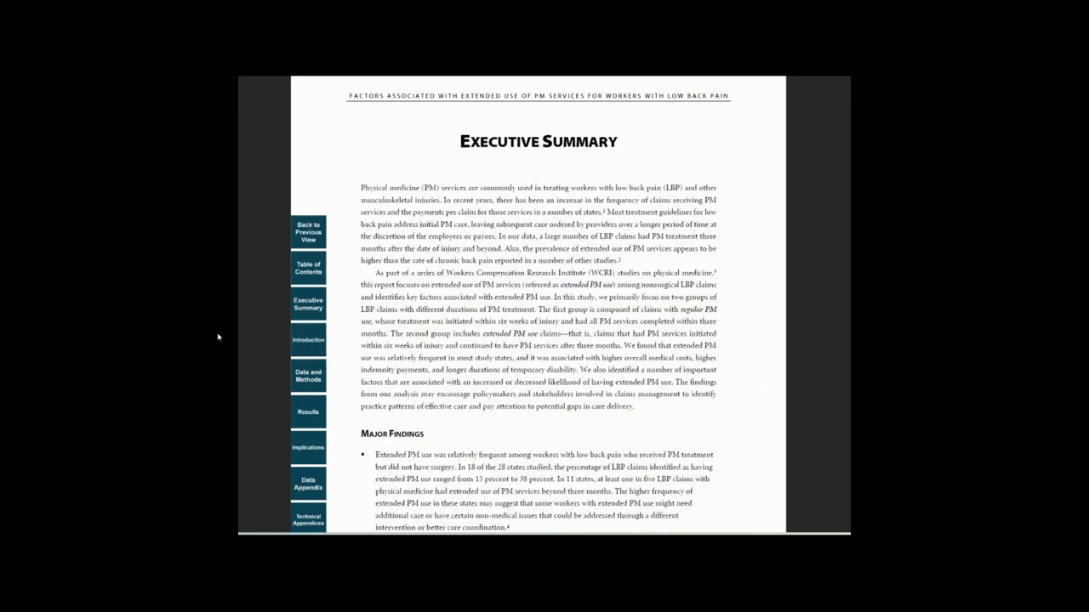